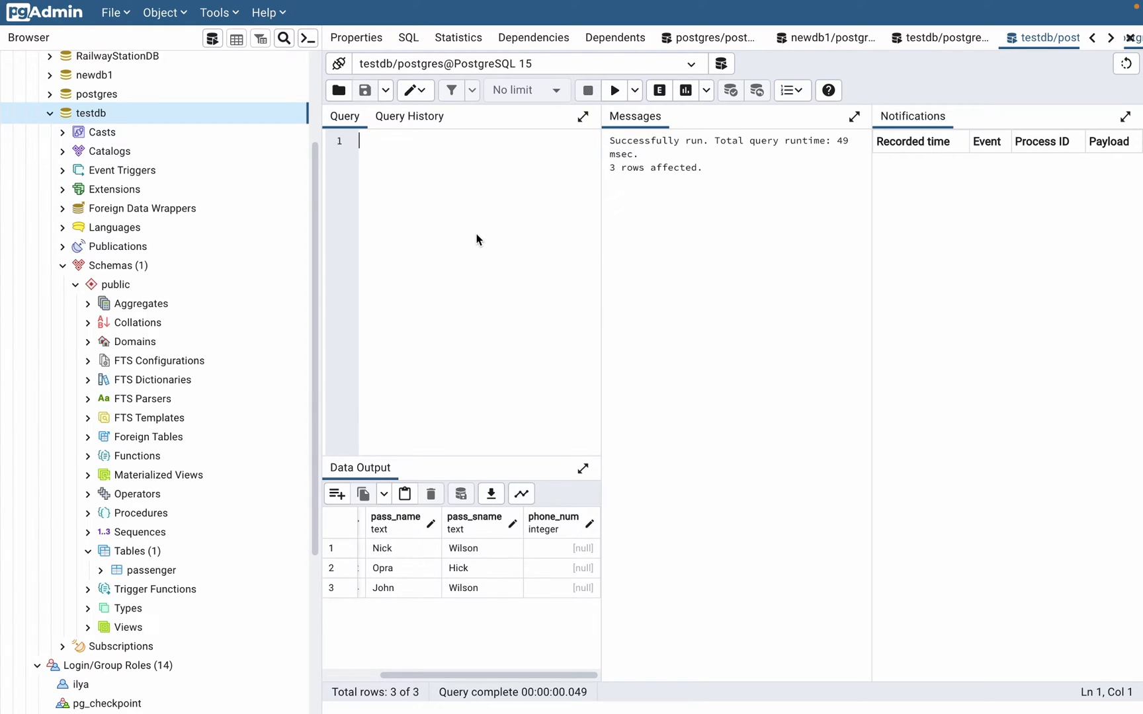
{"action": "mouse_move", "coordinate": [498, 285]}
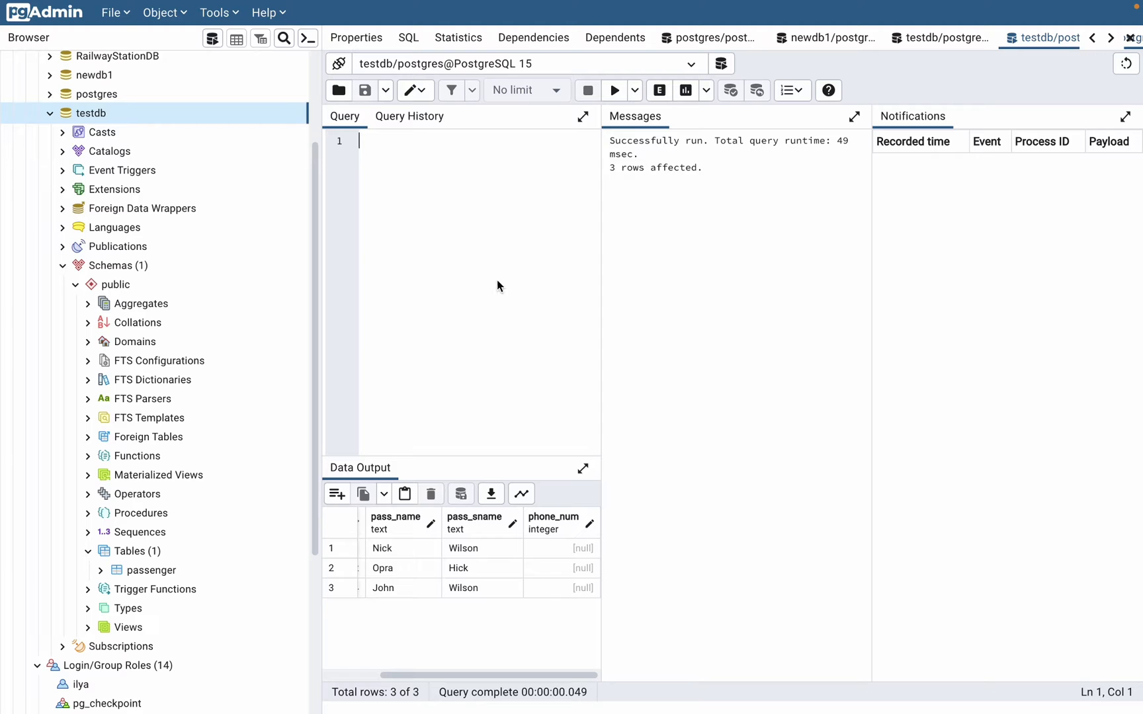
Step: Maximize the Data Output grid to show all four passenger columns, including id_pass and phone_num
{"action": "left_click", "coordinate": [583, 468]}
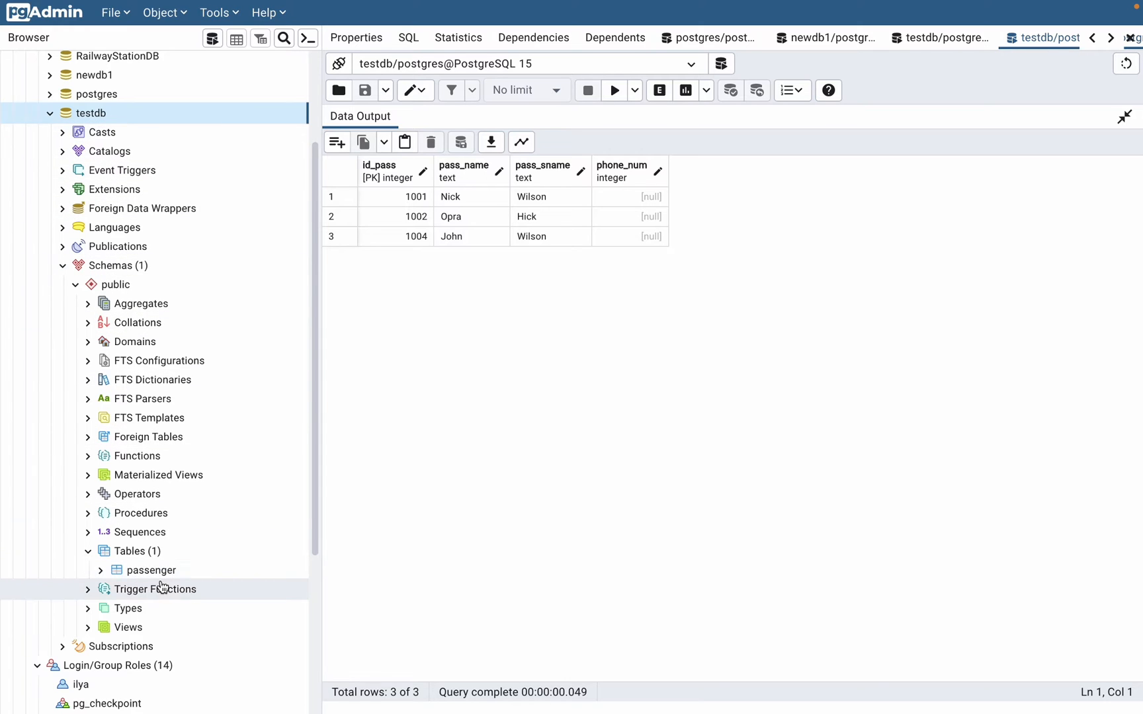
{"action": "mouse_move", "coordinate": [459, 281]}
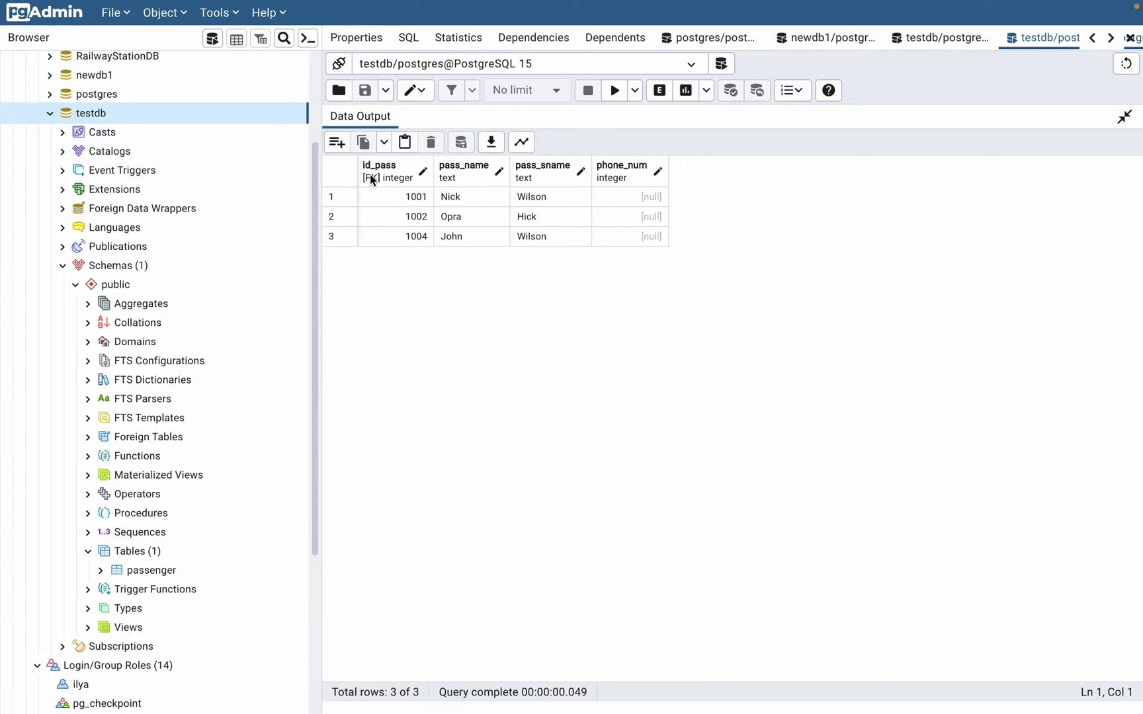
{"action": "mouse_move", "coordinate": [609, 183]}
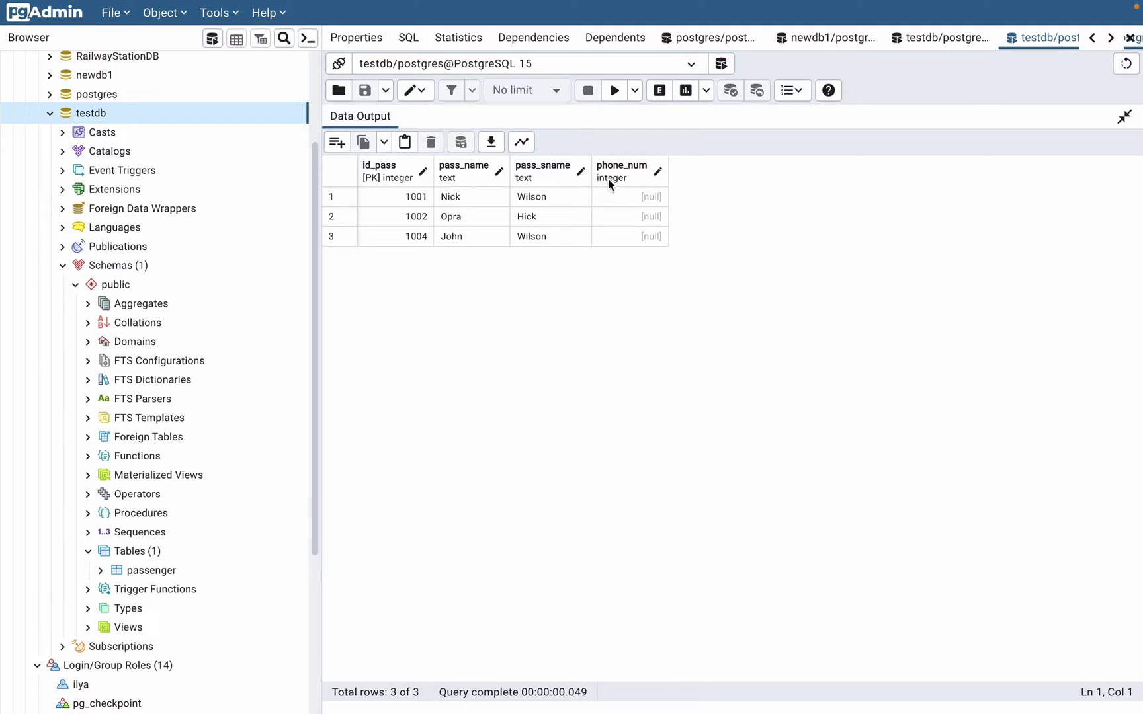
{"action": "mouse_move", "coordinate": [636, 180]}
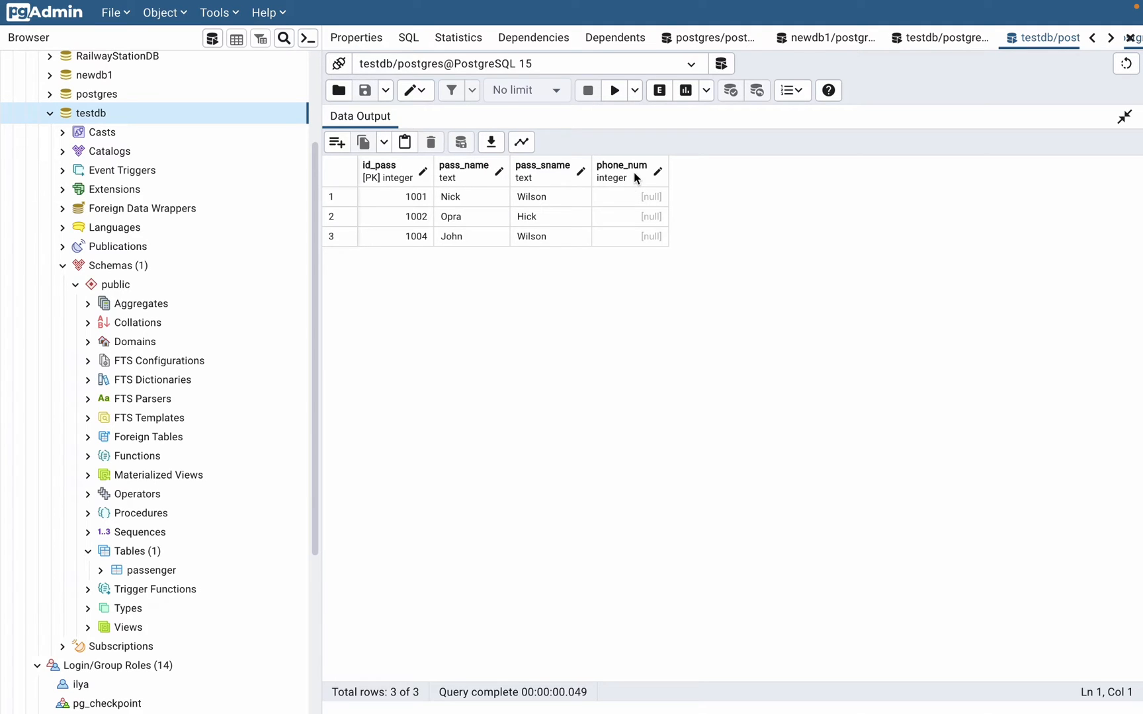
{"action": "mouse_move", "coordinate": [607, 159]}
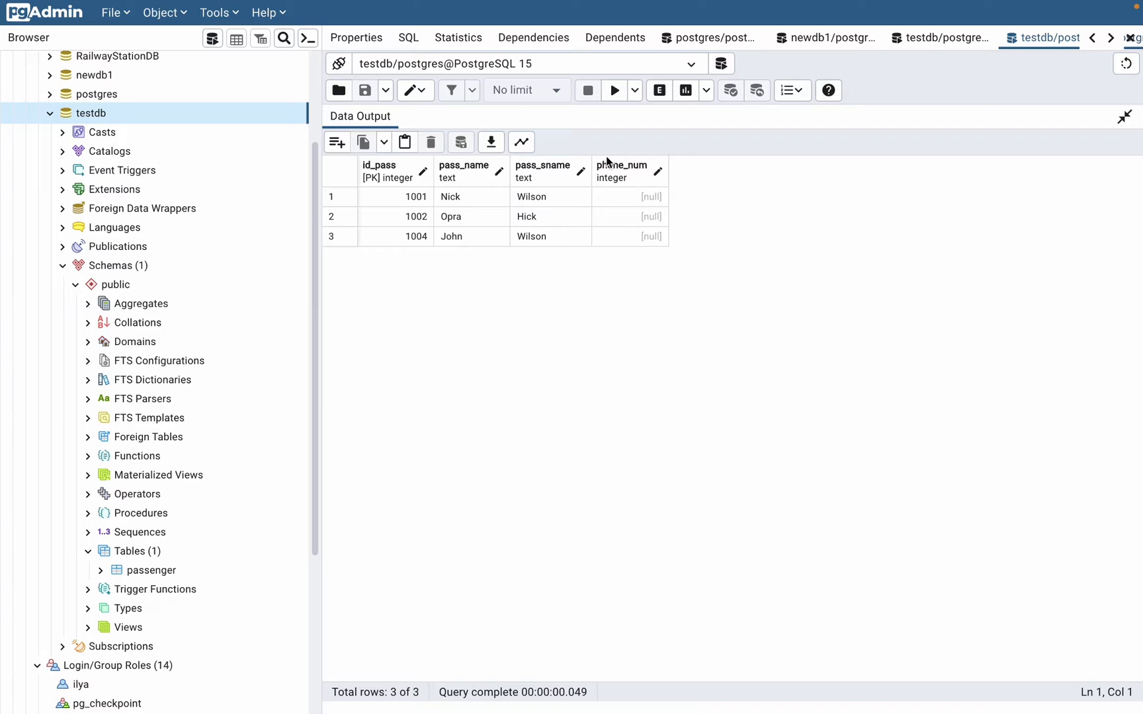
{"action": "mouse_move", "coordinate": [637, 187]}
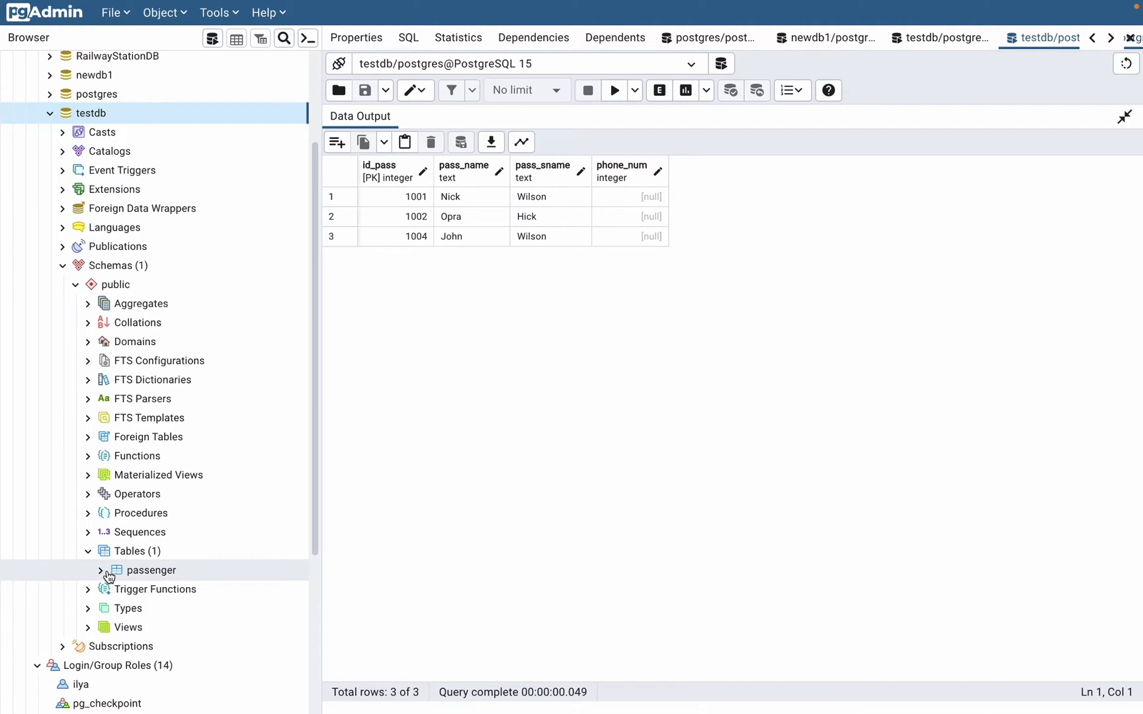
Step: Expand passenger > Columns in the Browser tree and open phone_num's context menu
{"action": "left_click", "coordinate": [100, 570]}
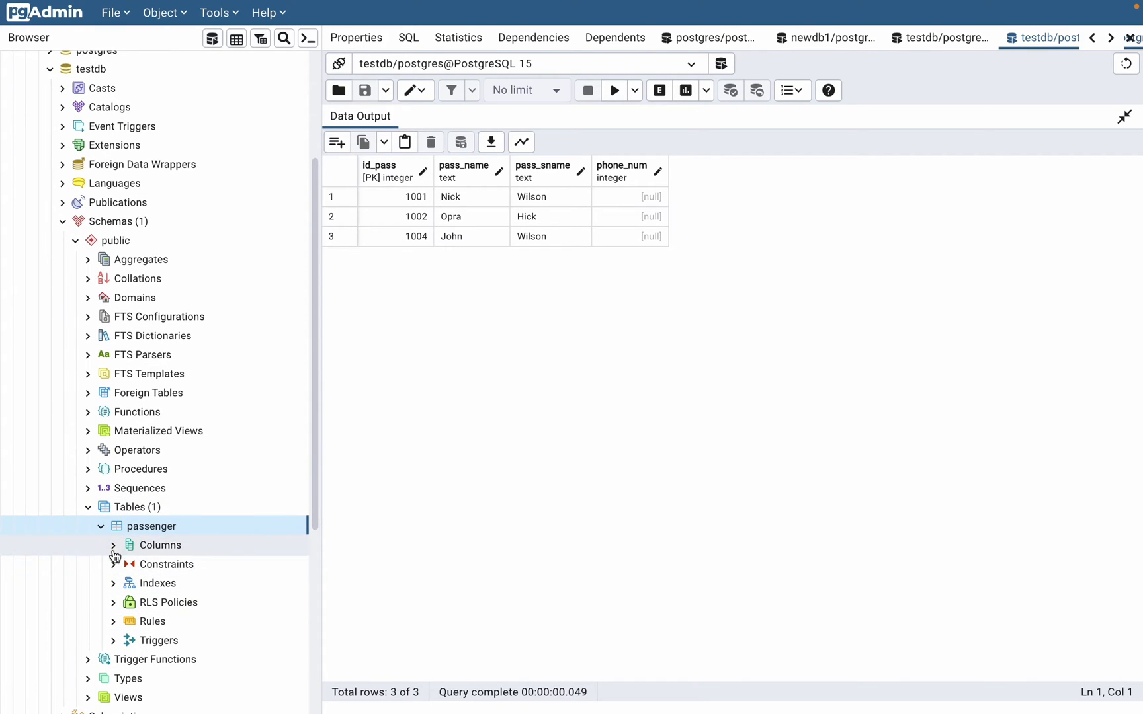
{"action": "left_click", "coordinate": [115, 544]}
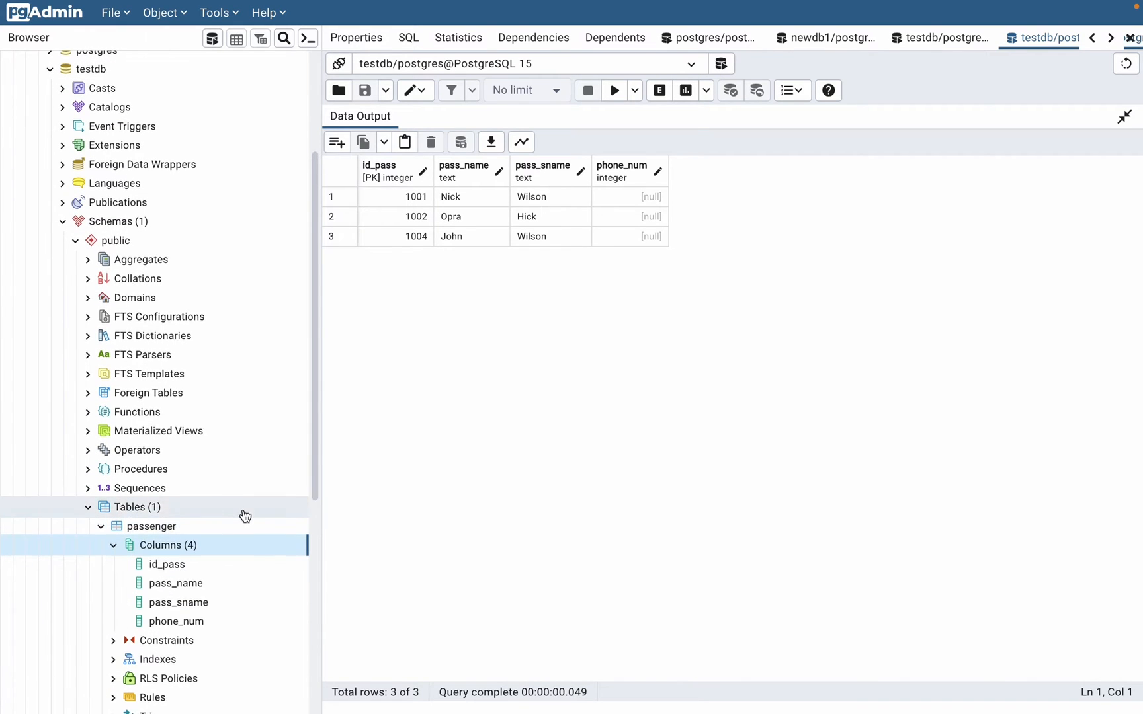
{"action": "scroll", "scroll_direction": "down", "scroll_amount": 3}
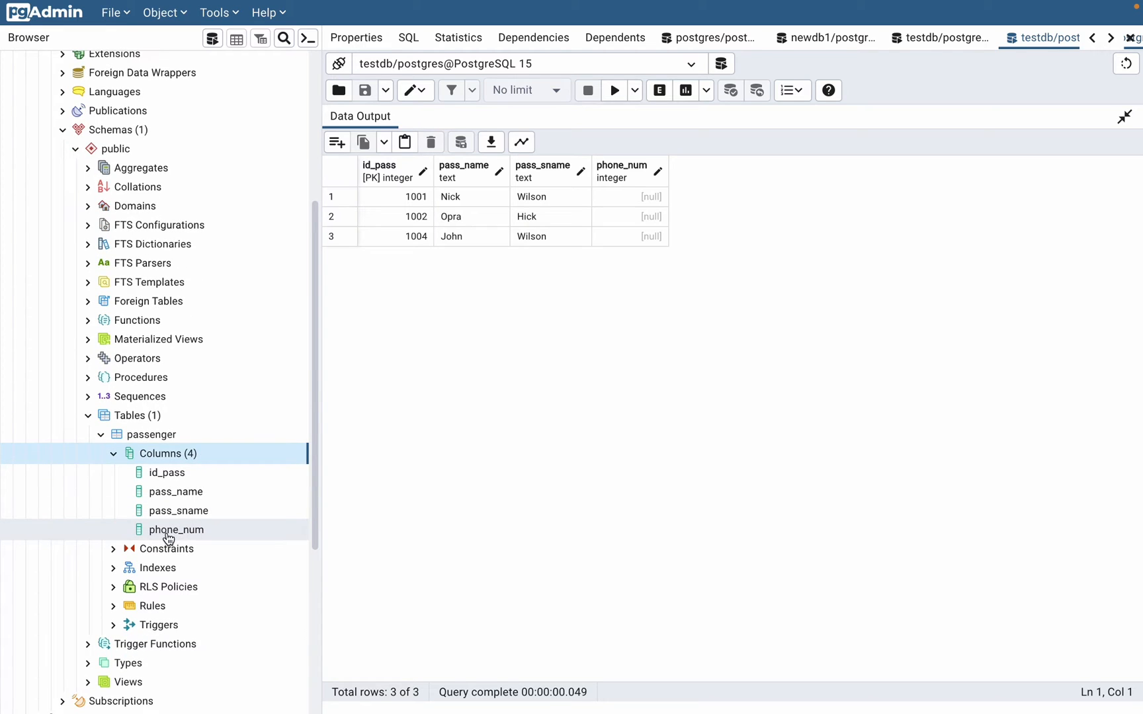
{"action": "right_click", "coordinate": [174, 529]}
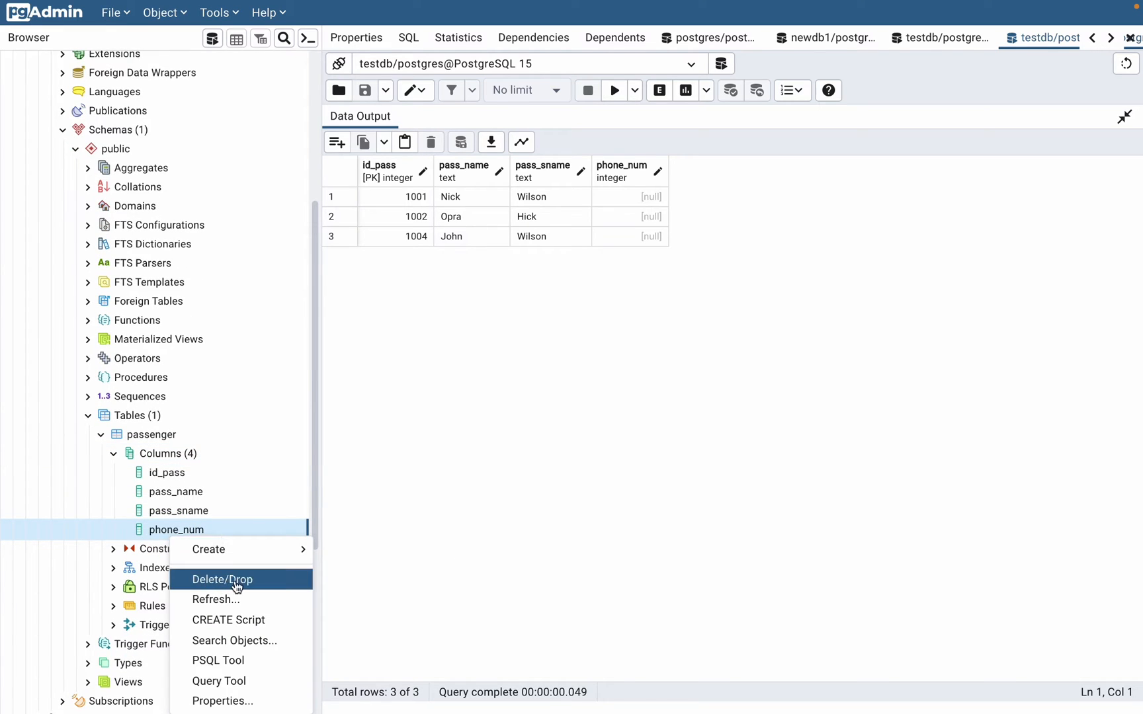
{"action": "mouse_move", "coordinate": [209, 548]}
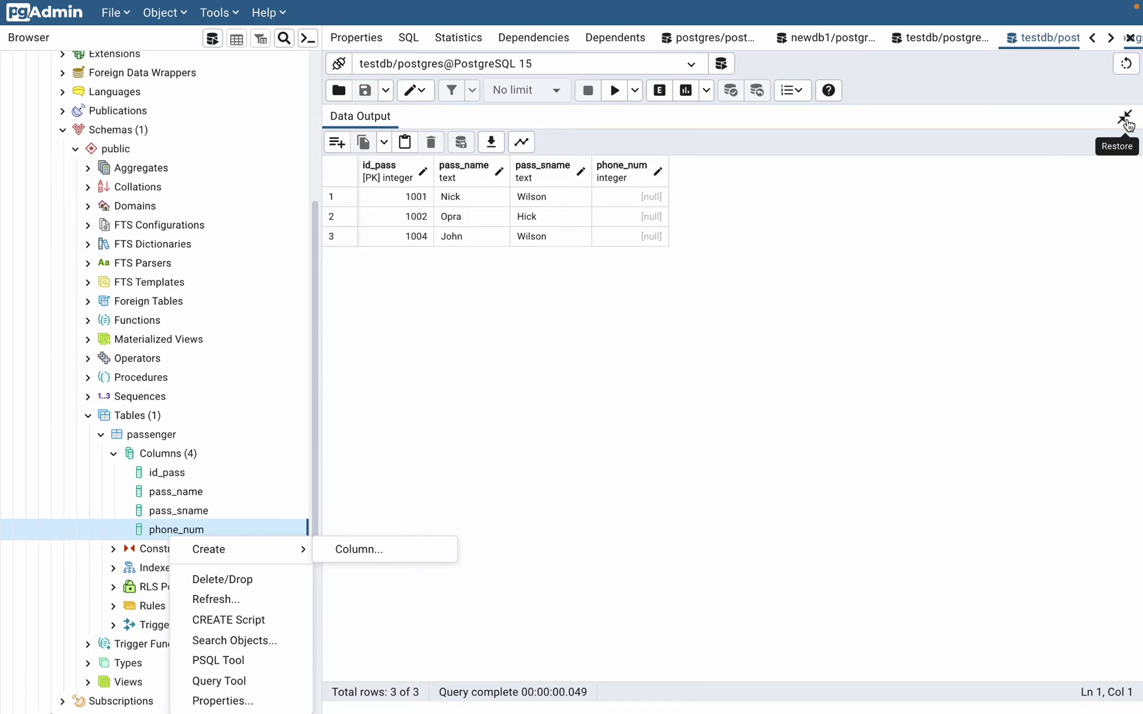
Step: Return to the query editor and type 'alter table passenger' on the first line
{"action": "left_click", "coordinate": [1126, 119]}
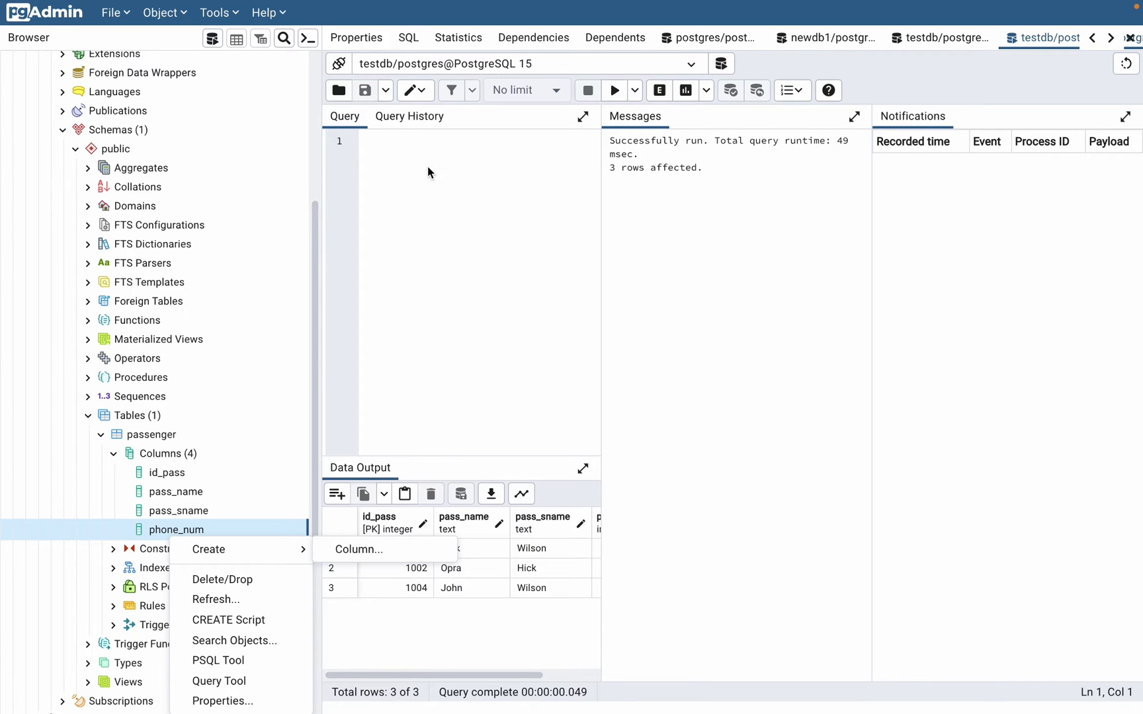
{"action": "mouse_move", "coordinate": [162, 537]}
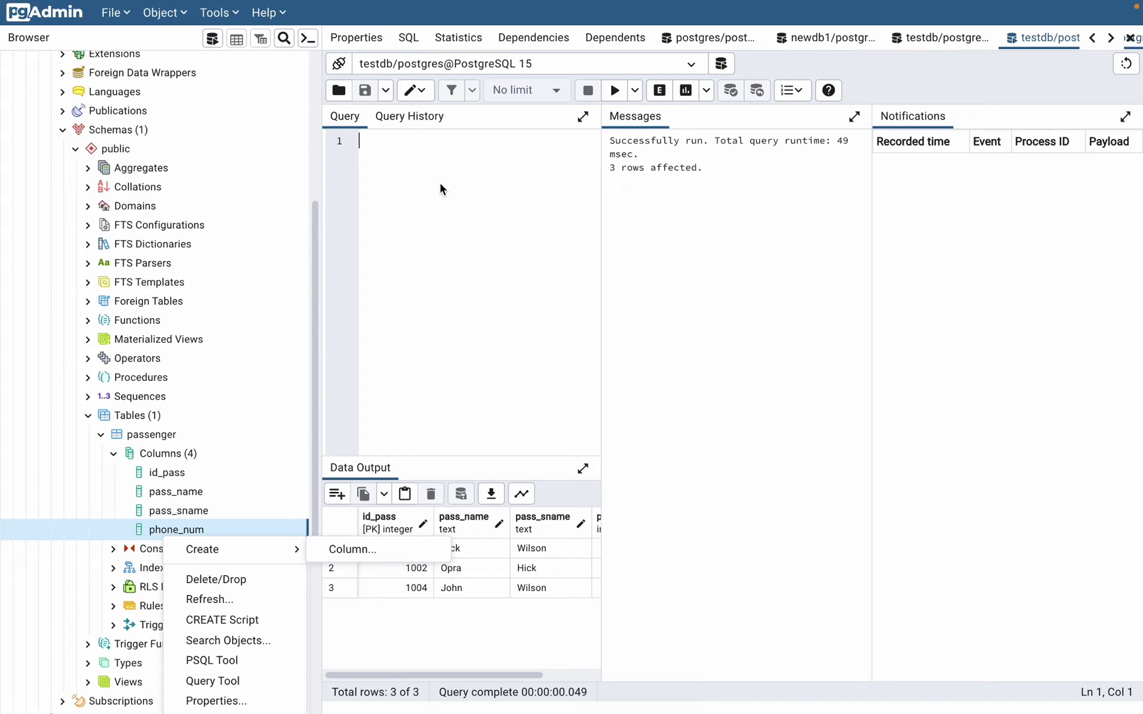
{"action": "type", "text": "alter"}
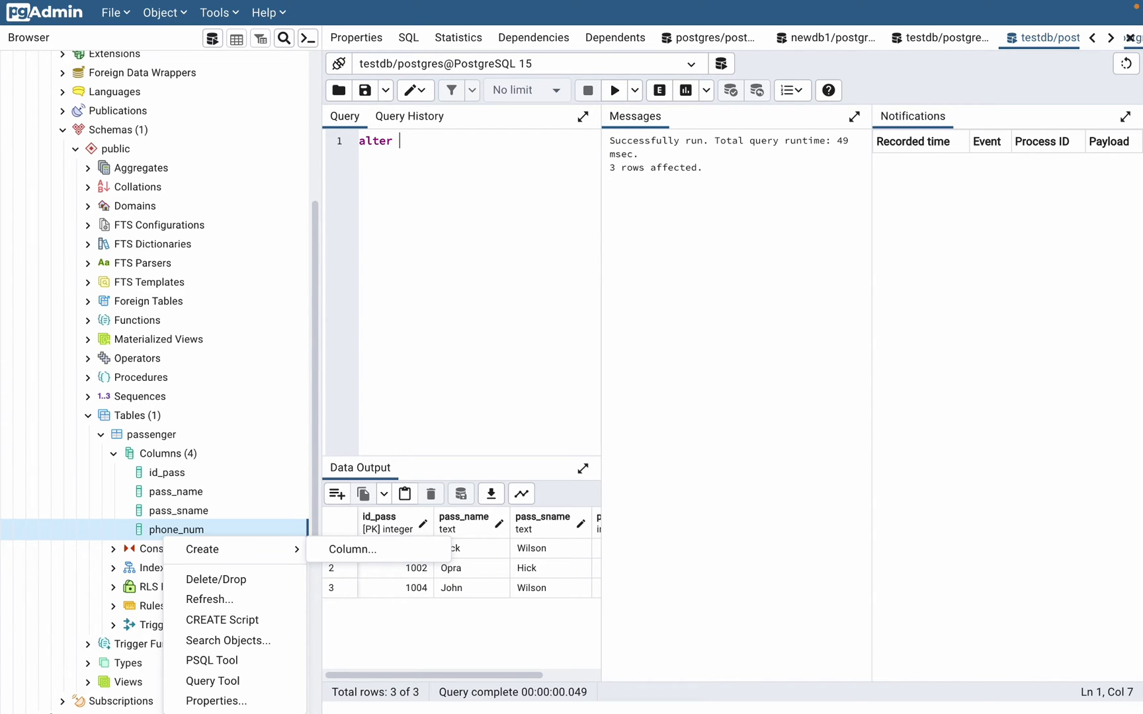
{"action": "type", "text": "table"}
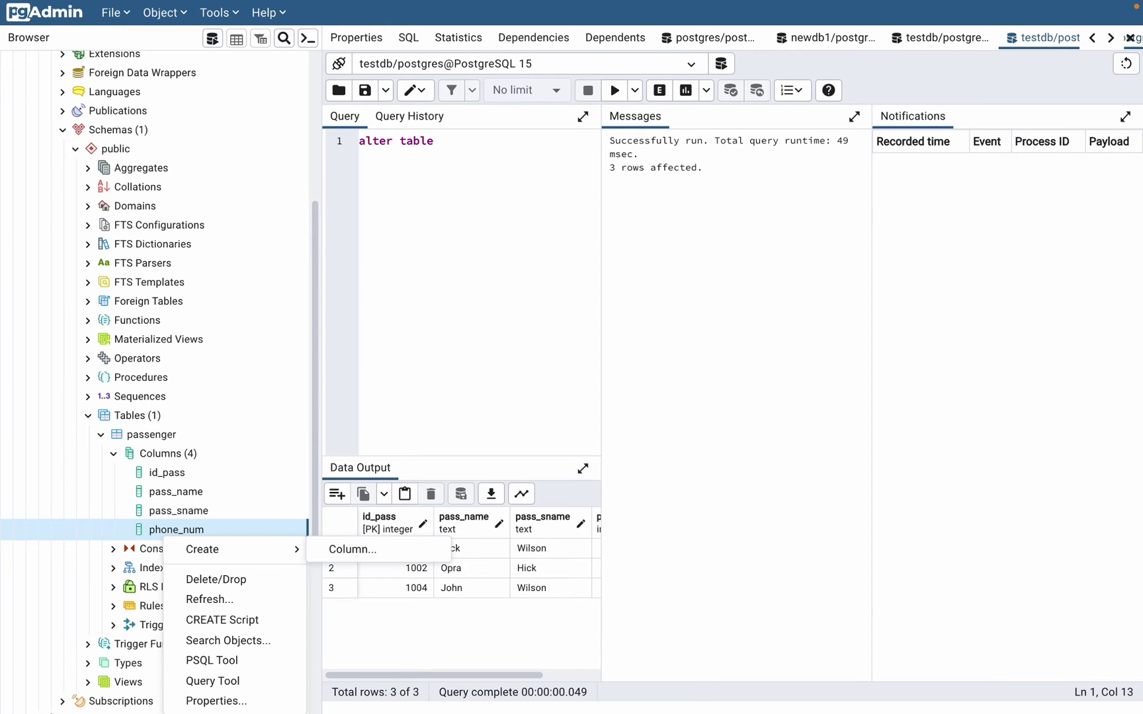
{"action": "type", "text": "passenger"}
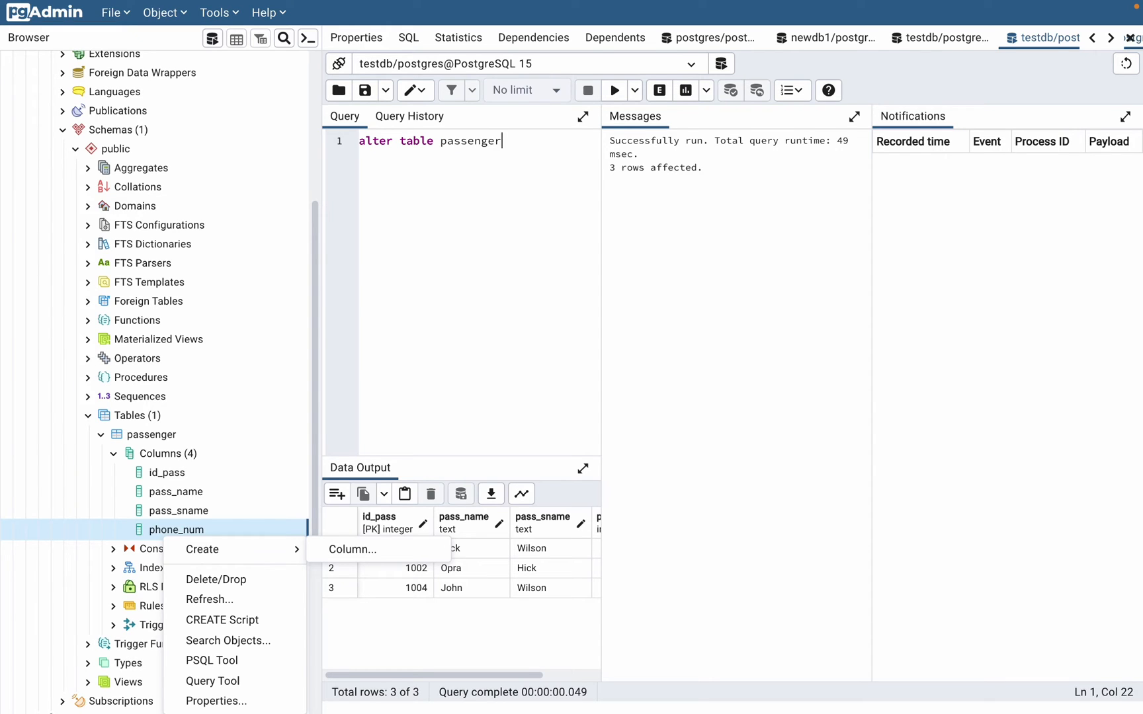
{"action": "key", "text": "Return"}
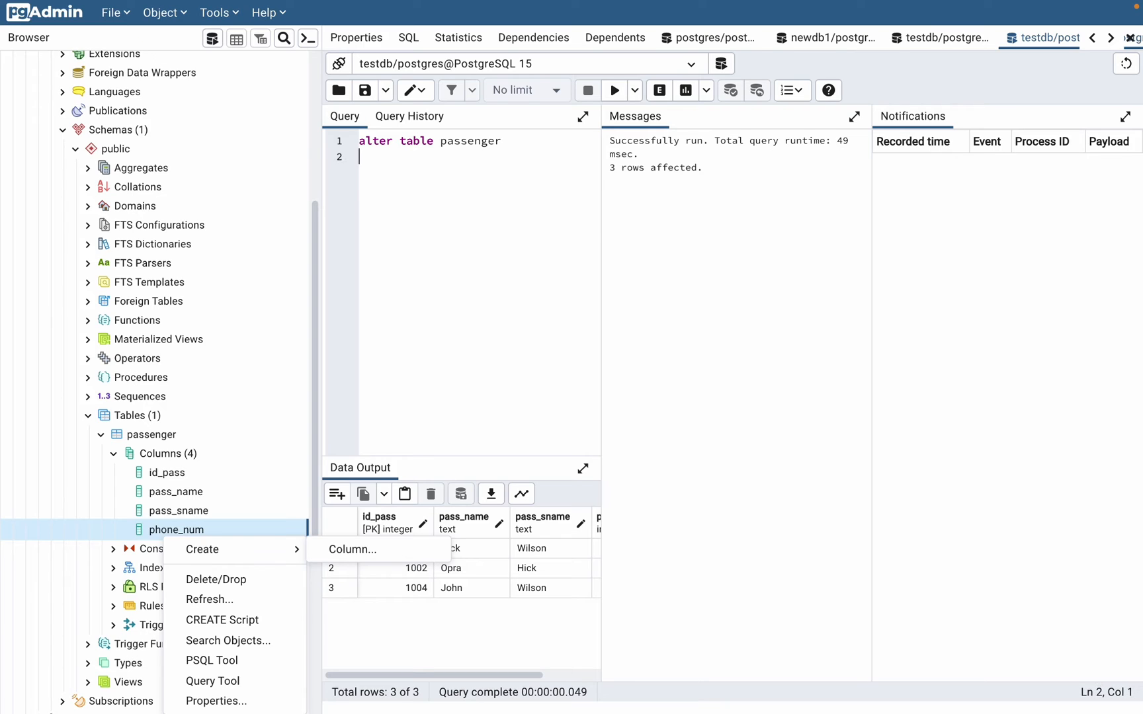
Step: Complete the query with 'drop column phone_num;' and execute it, returning ALTER TABLE
{"action": "type", "text": "d"}
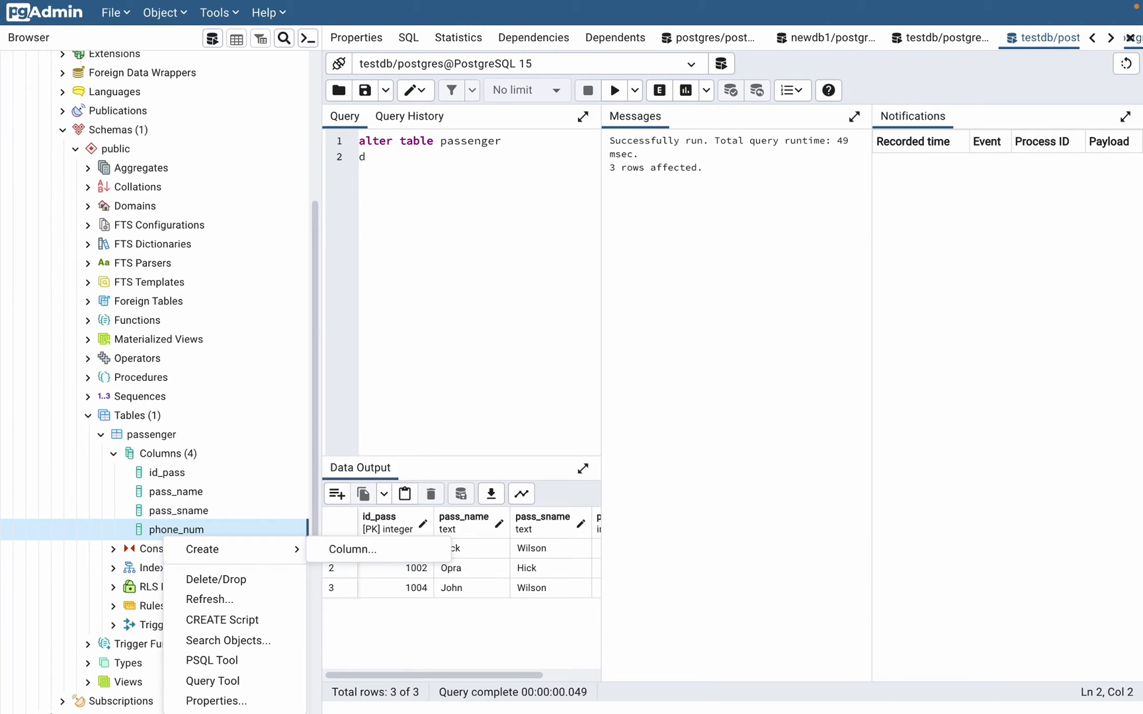
{"action": "type", "text": "rop colu"}
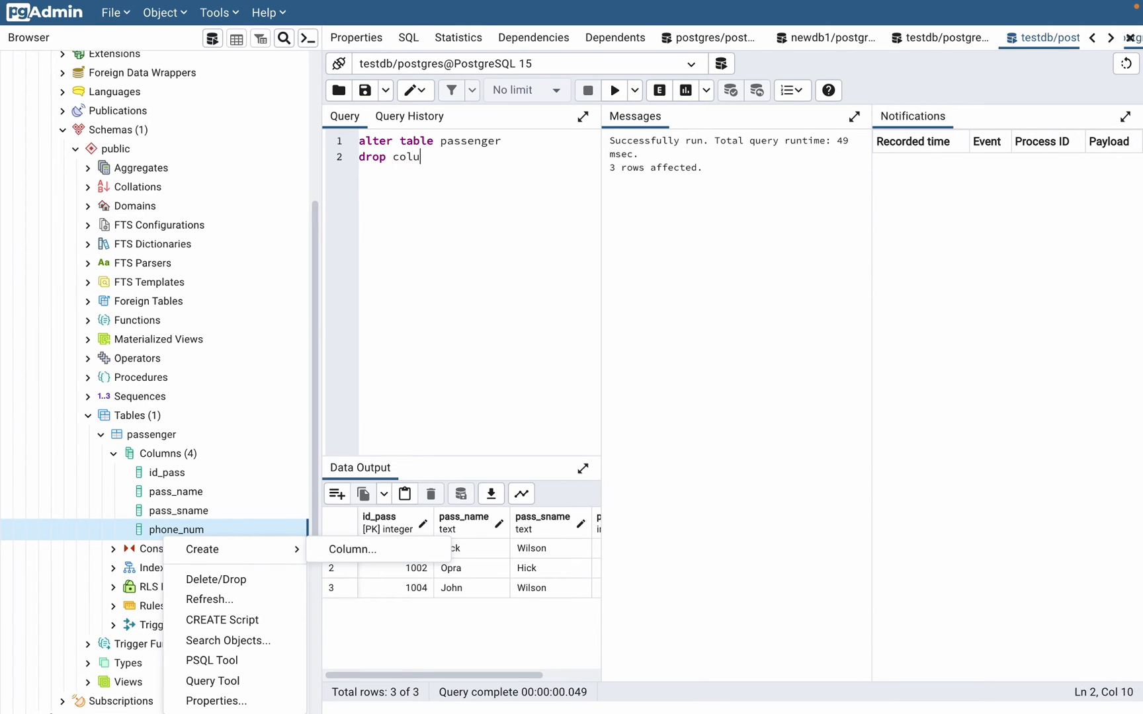
{"action": "type", "text": "mn"}
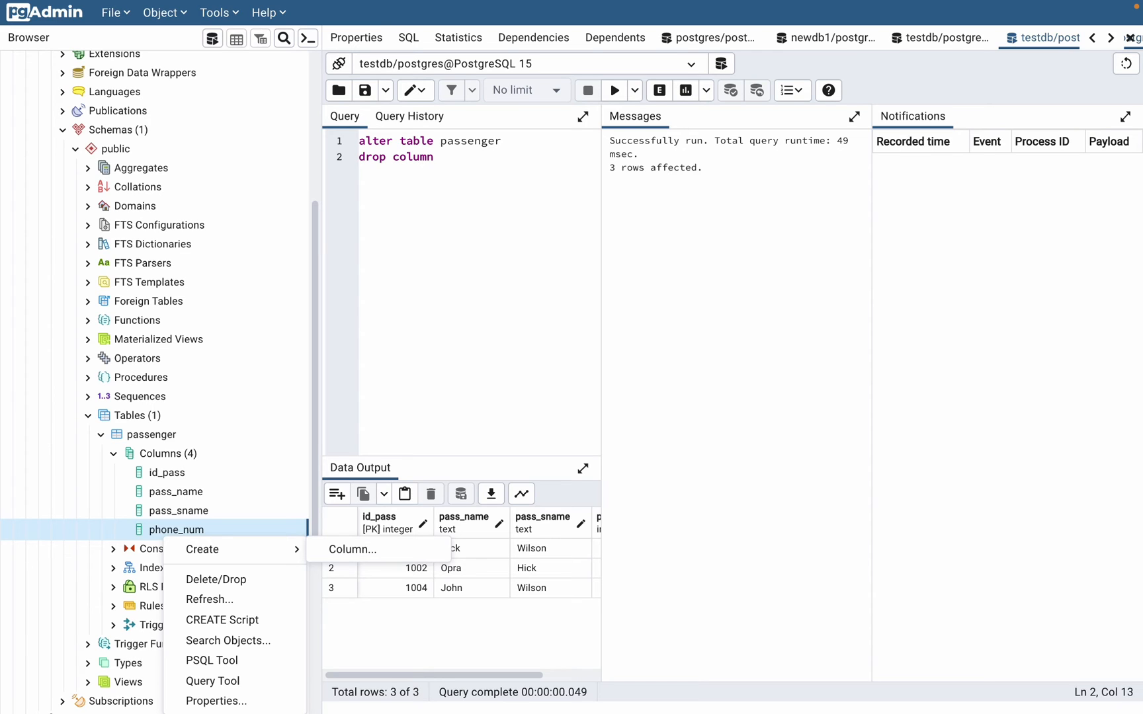
{"action": "type", "text": "p"}
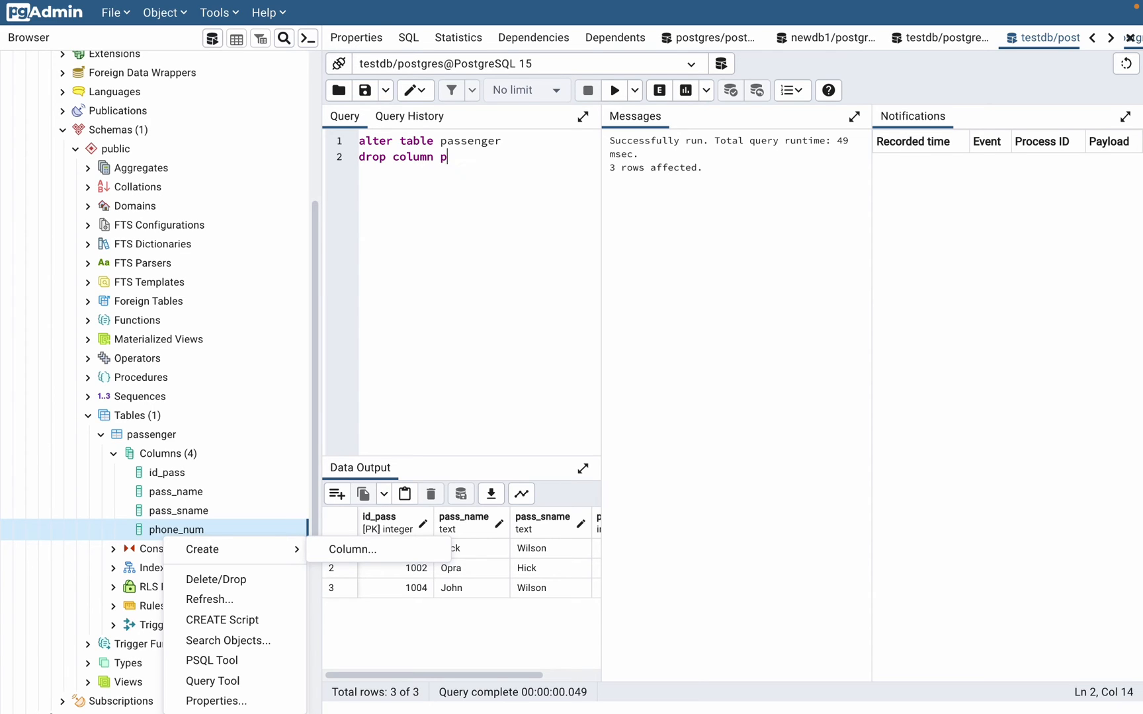
{"action": "type", "text": "hone_"}
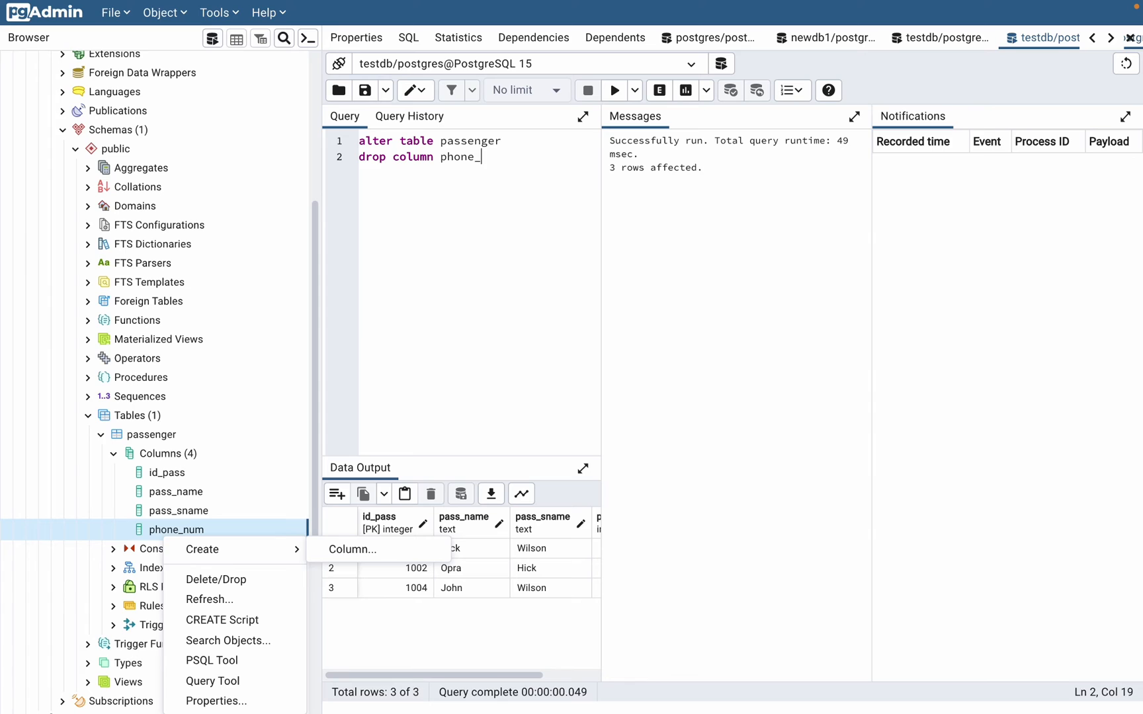
{"action": "type", "text": "num;"}
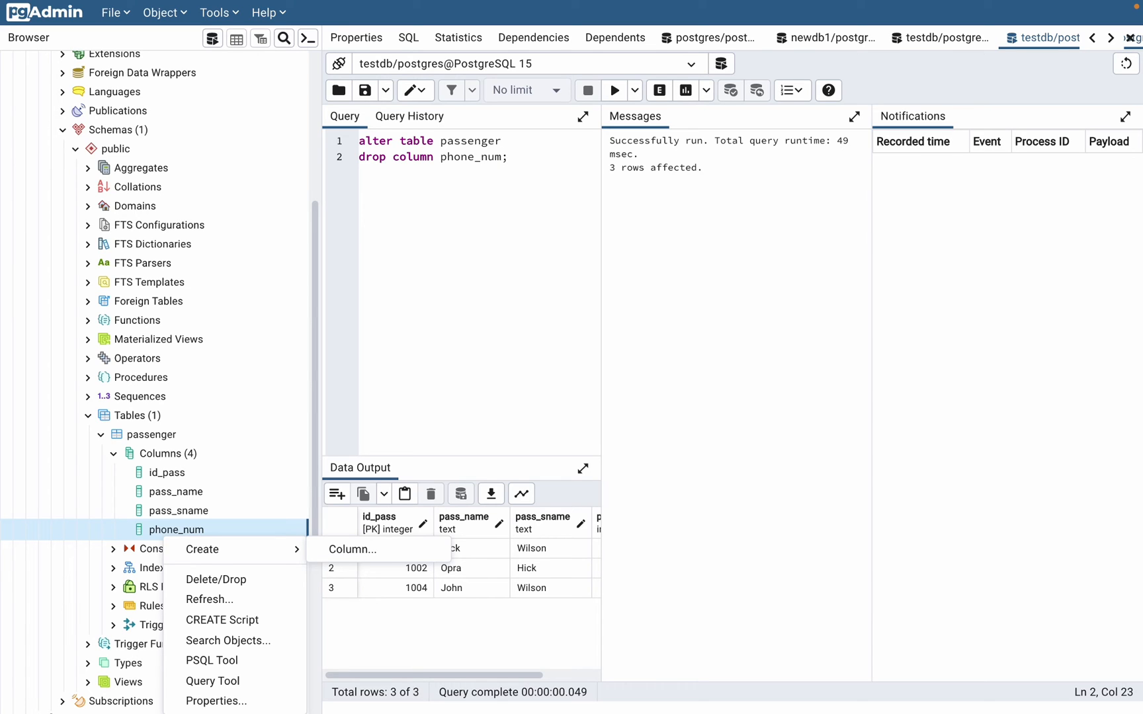
{"action": "left_click", "coordinate": [427, 142]}
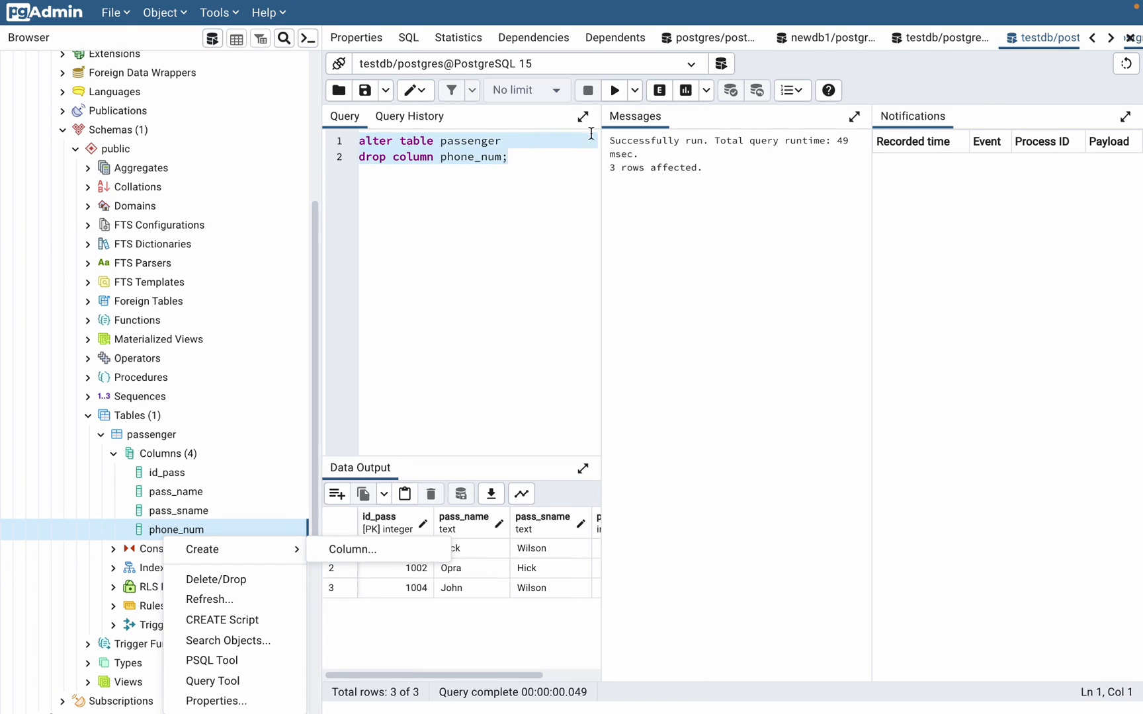
{"action": "left_click", "coordinate": [613, 91]}
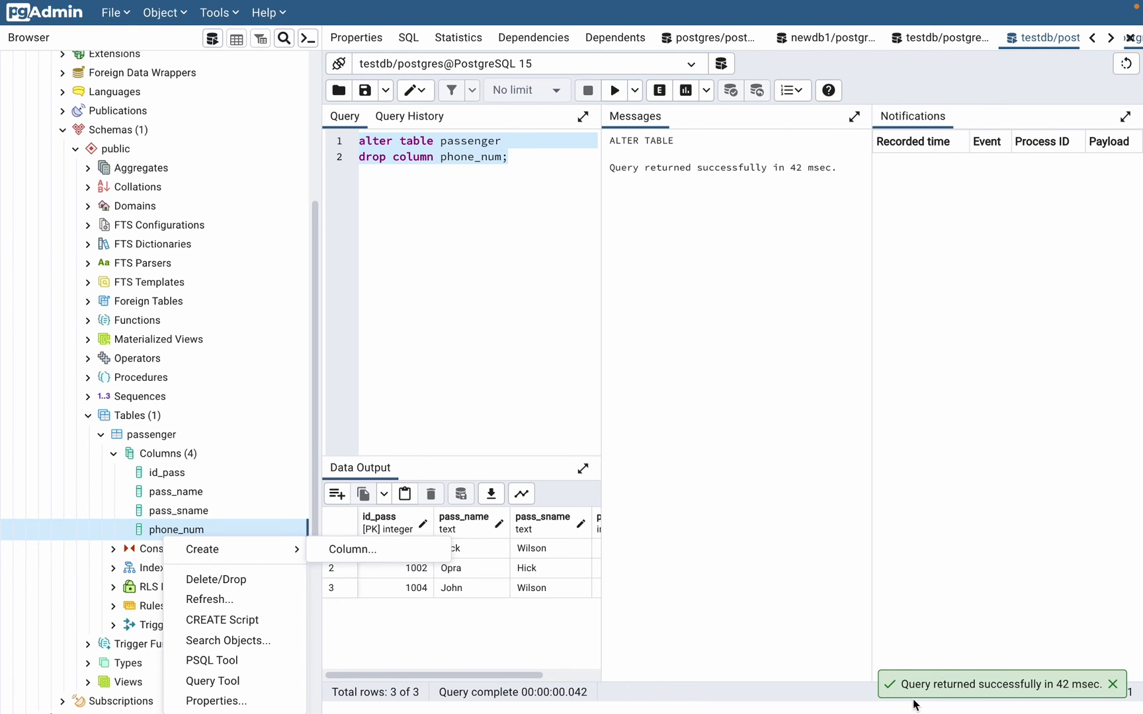
Step: Refresh the passenger Columns node so it lists three columns without phone_num
{"action": "right_click", "coordinate": [160, 452]}
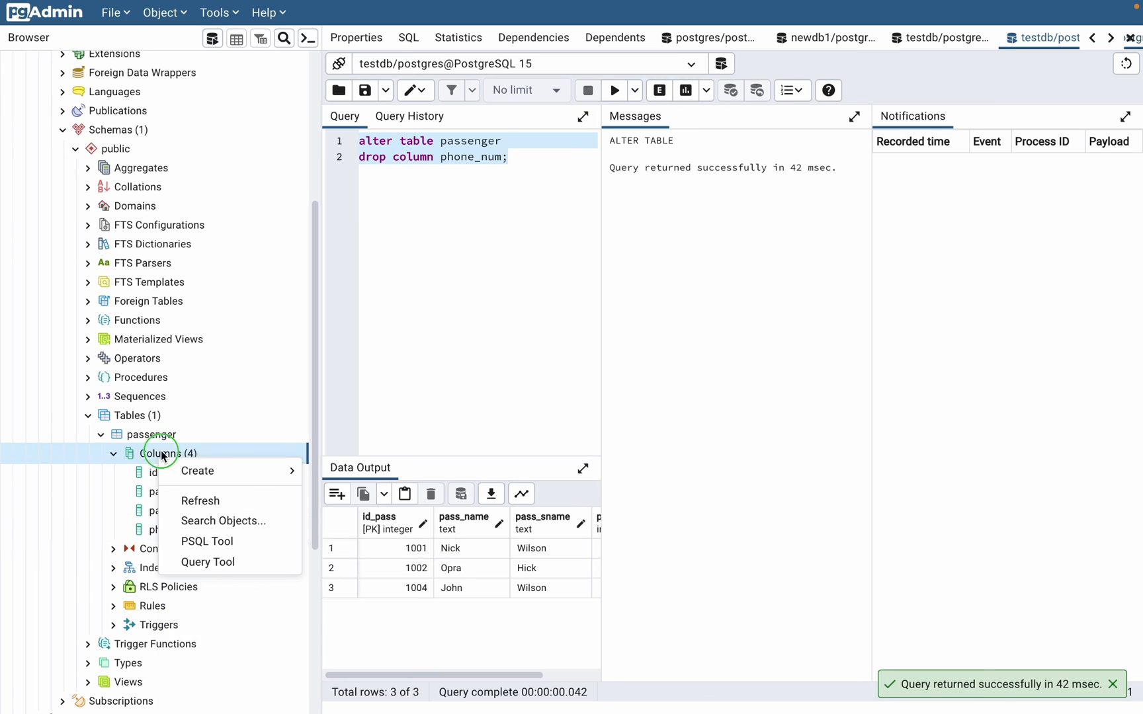
{"action": "left_click", "coordinate": [199, 500]}
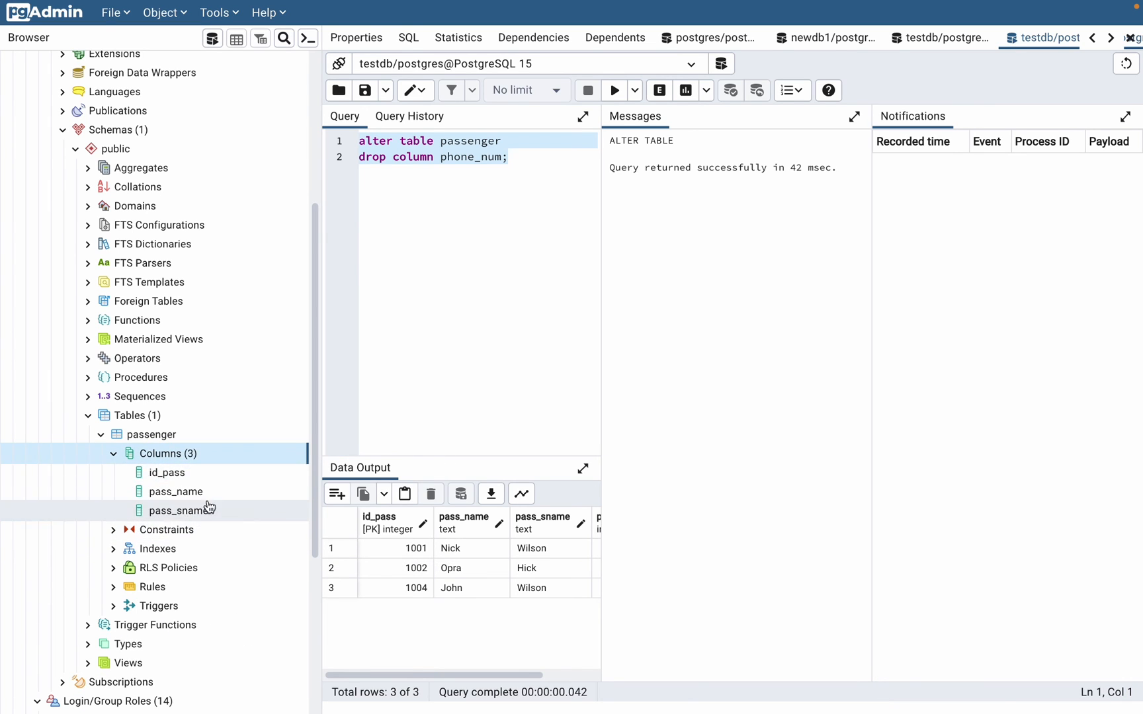
{"action": "mouse_move", "coordinate": [226, 508]}
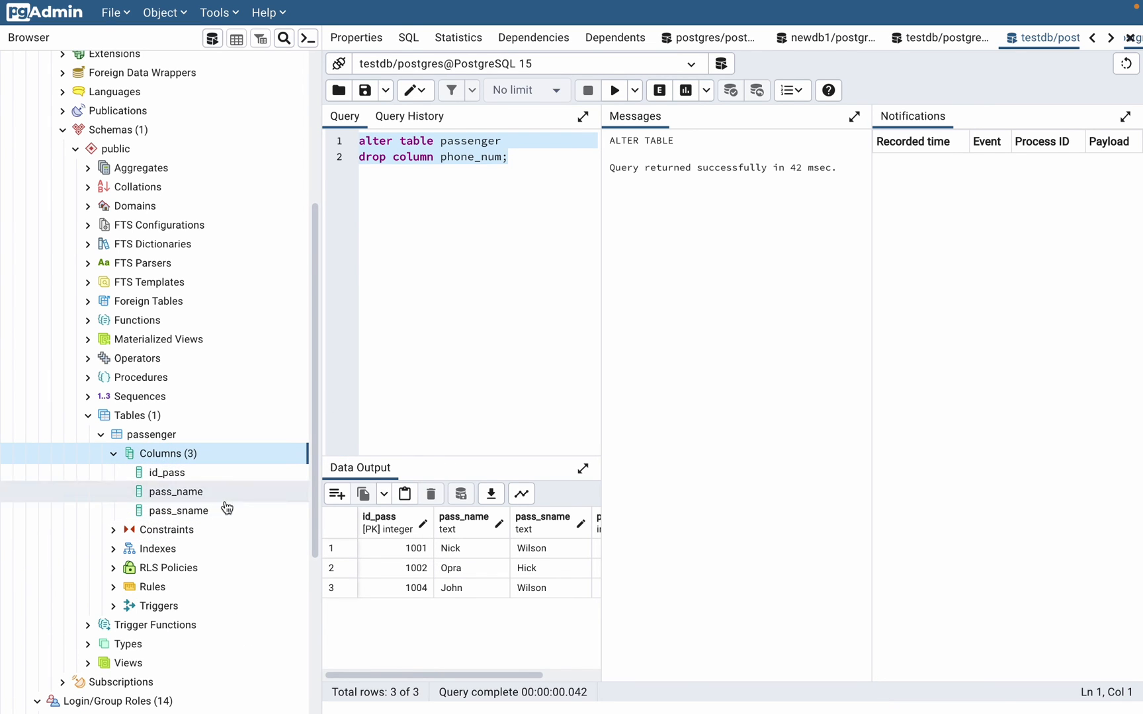
{"action": "mouse_move", "coordinate": [466, 308]}
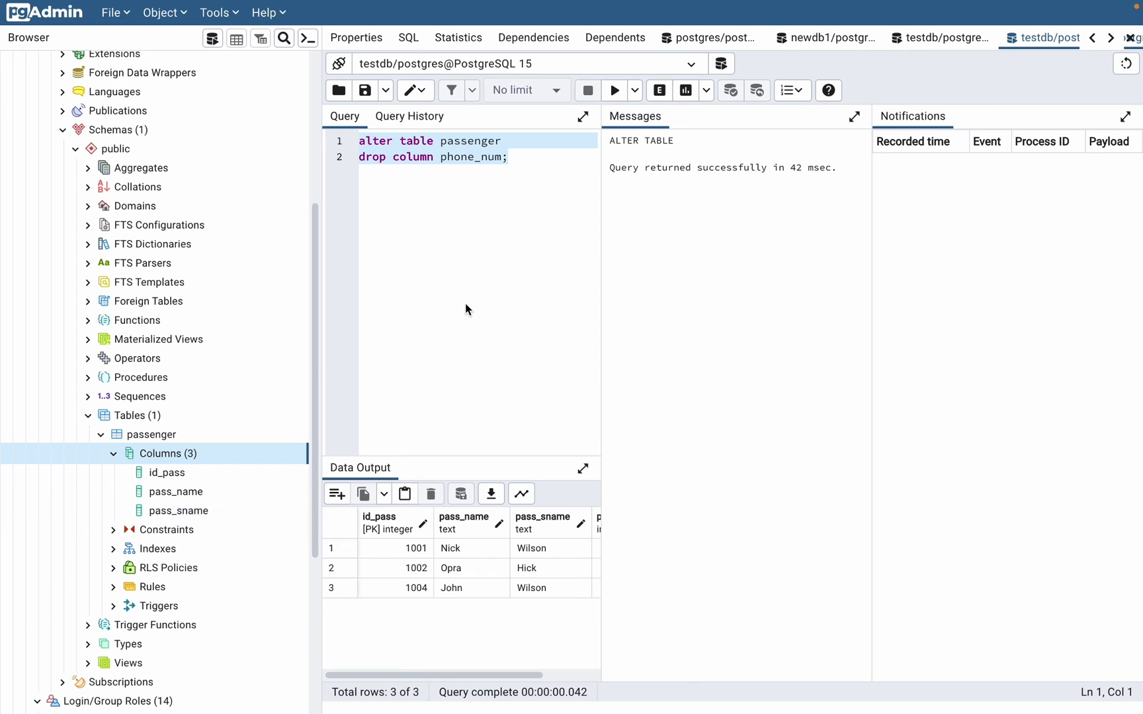
{"action": "mouse_move", "coordinate": [460, 312]}
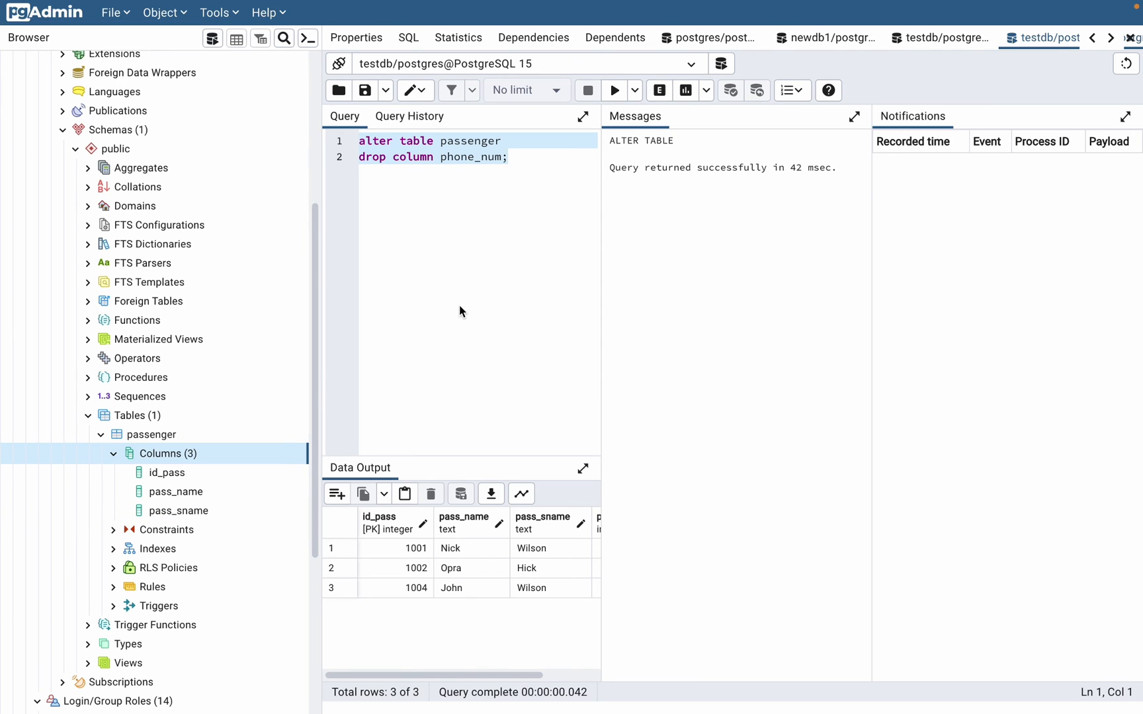
{"action": "mouse_move", "coordinate": [467, 308]}
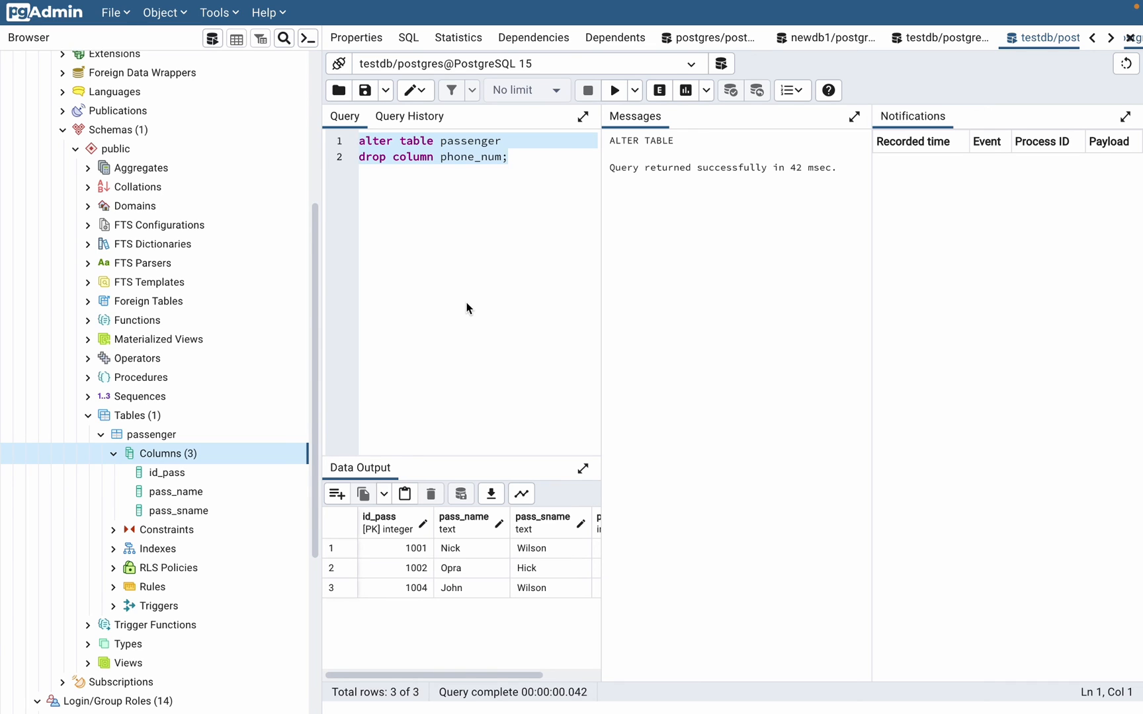
{"action": "mouse_move", "coordinate": [566, 251]}
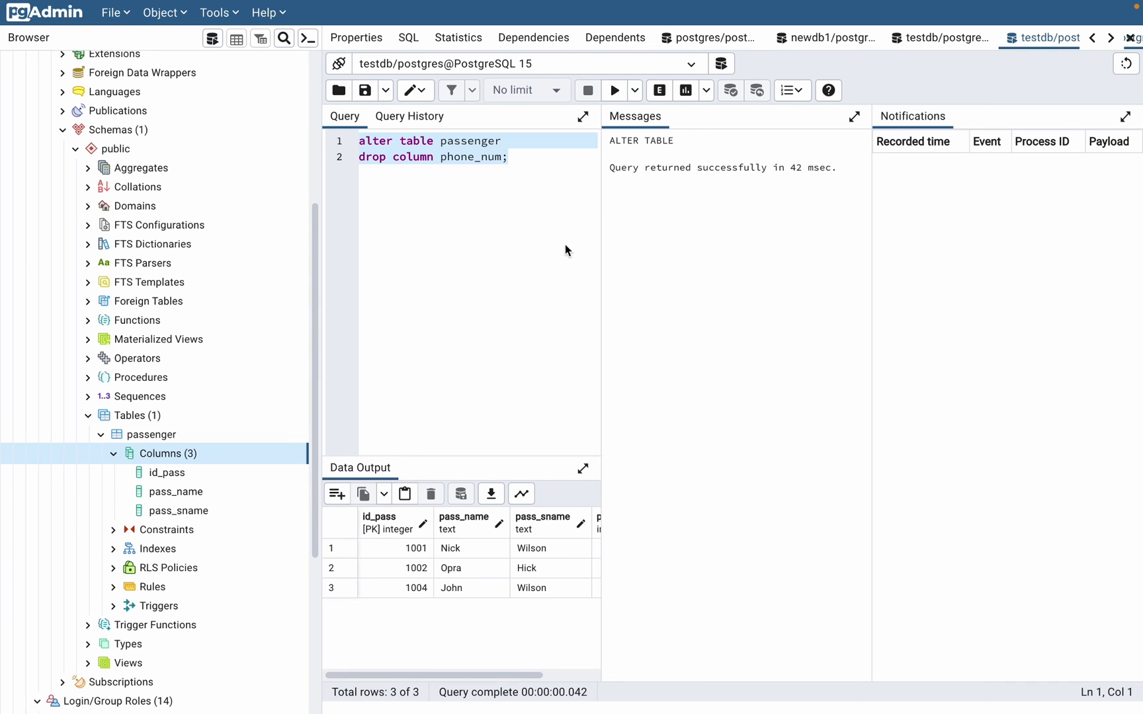